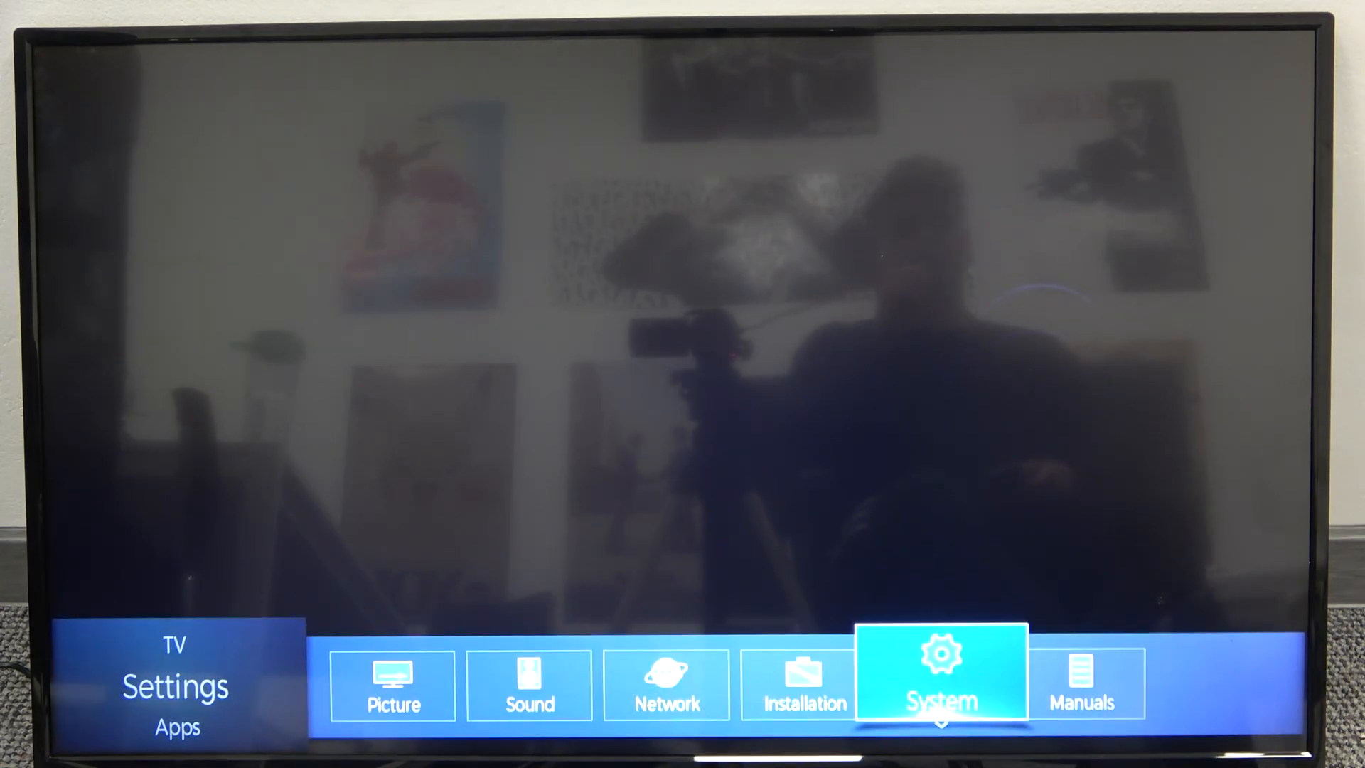
- Open the System list and move the highlight down to Software upgrade
click(939, 685)
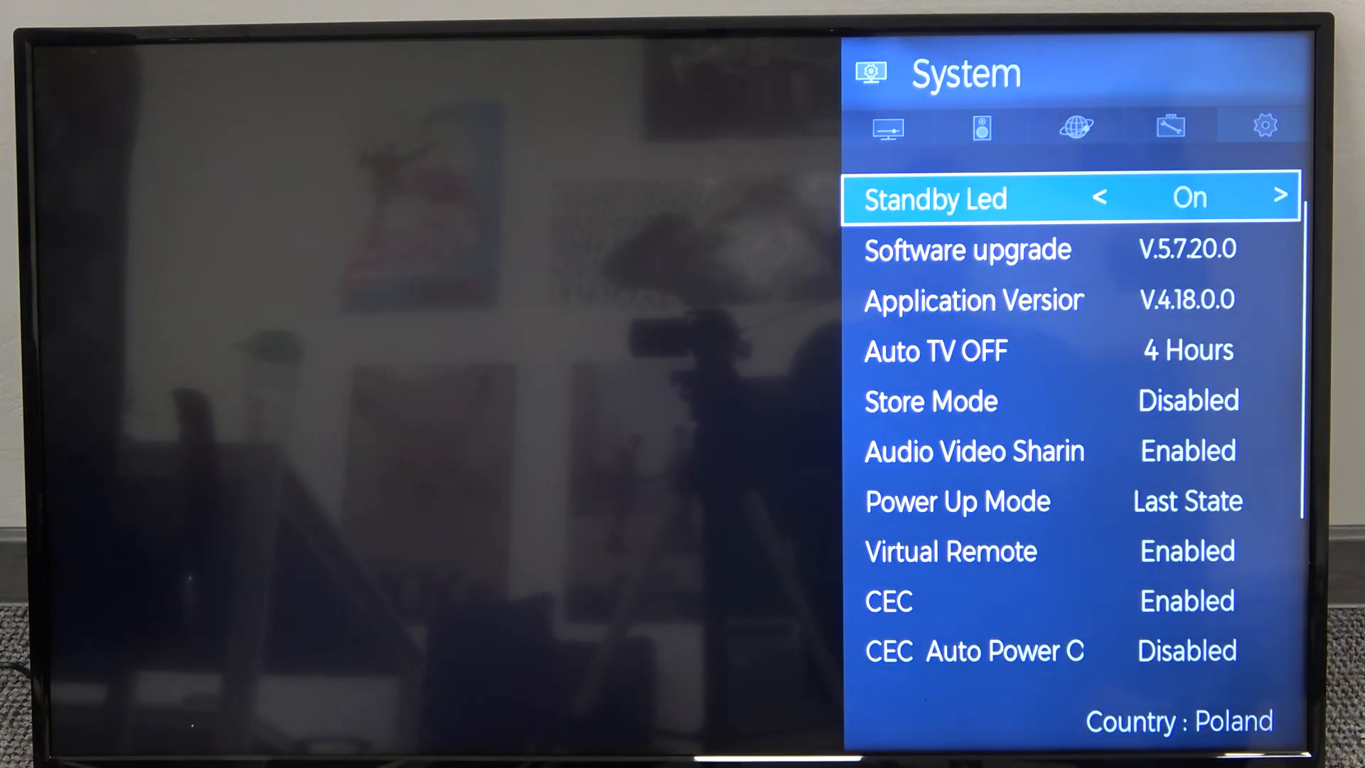
scroll(down, 3)
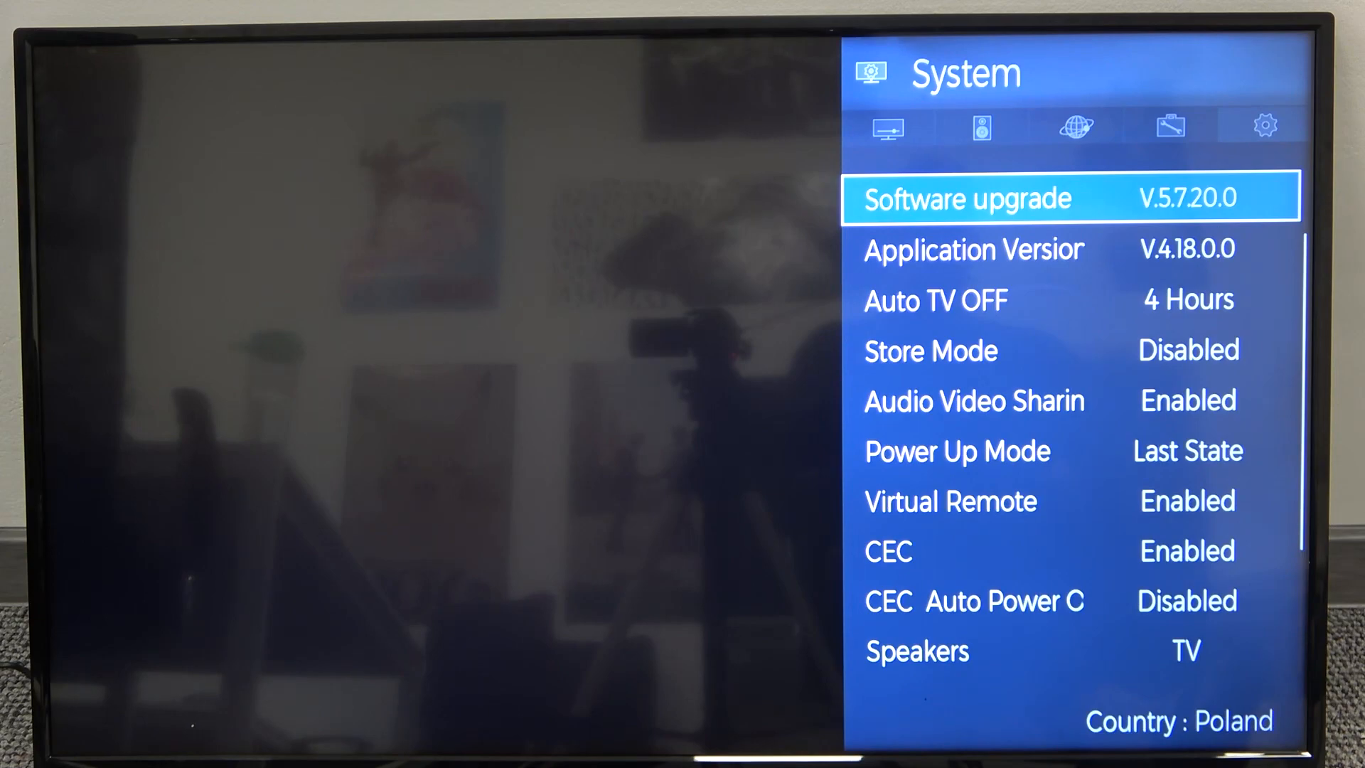